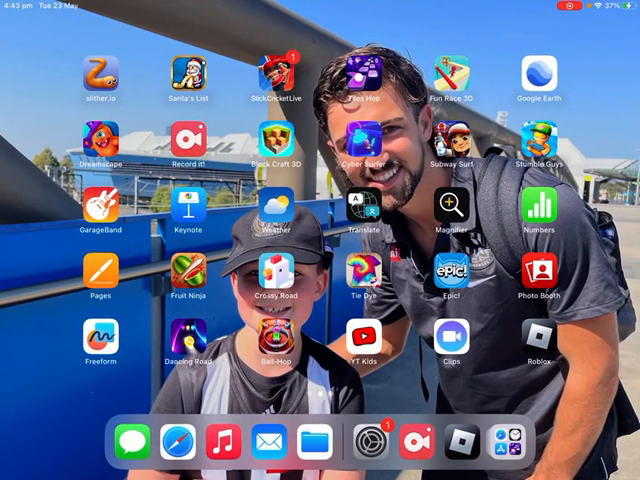
# Step: Swipe left twice through the iPad Home Screen pages to reach Roblox
pyautogui.hscroll(-3)
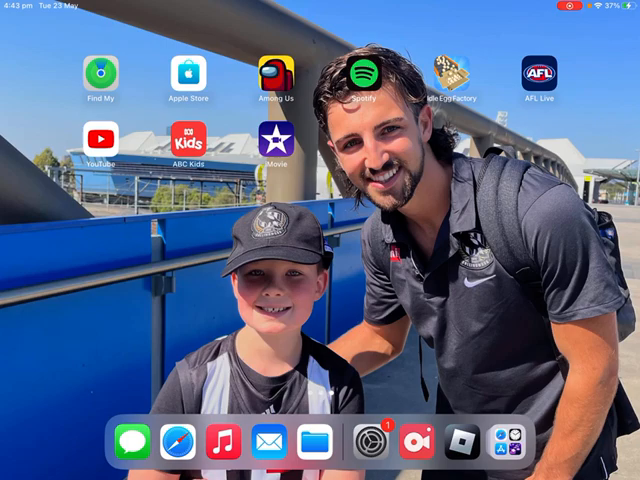
pyautogui.hscroll(-3)
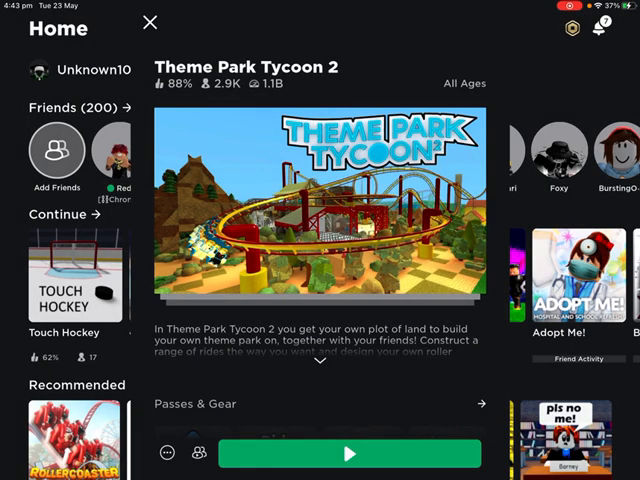
# Step: Play Theme Park Tycoon 2 and choose Resume game for the saved park
pyautogui.click(349, 452)
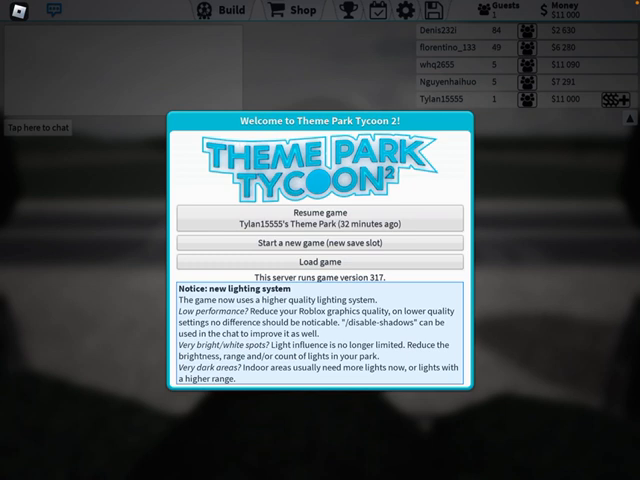
pyautogui.click(303, 222)
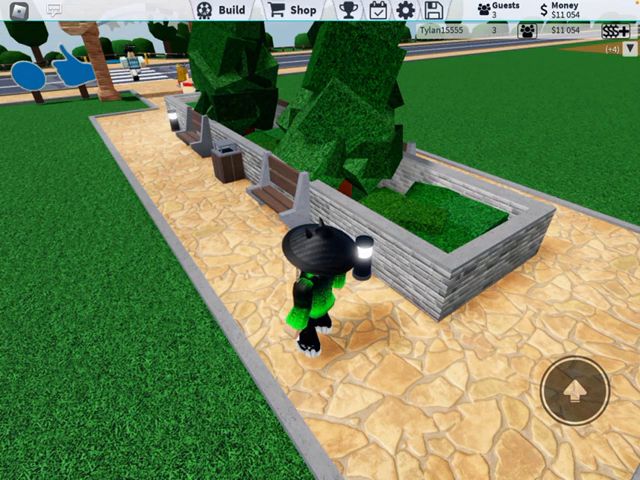
# Step: Enter Build mode and bring up the Rides catalogue
pyautogui.click(211, 13)
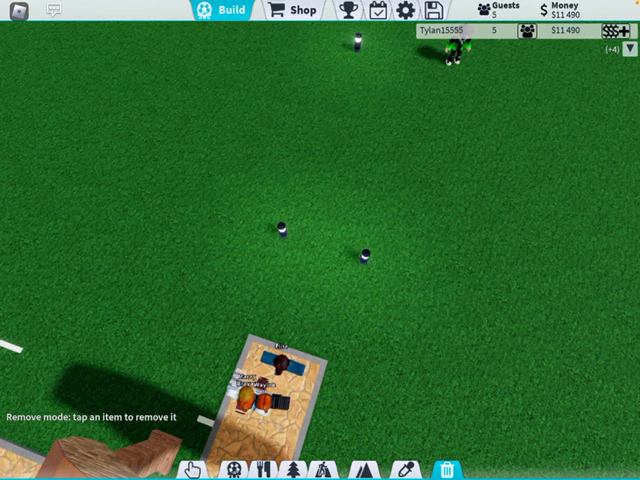
pyautogui.click(367, 251)
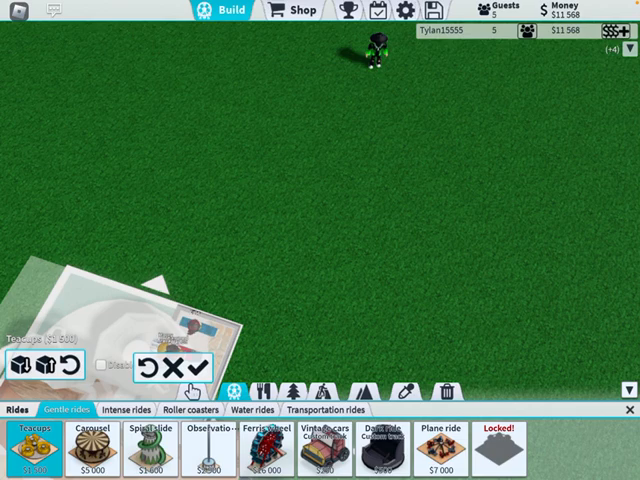
# Step: In Roller coasters, preview the Steel coaster, then pick the Wild mouse coaster
pyautogui.click(196, 405)
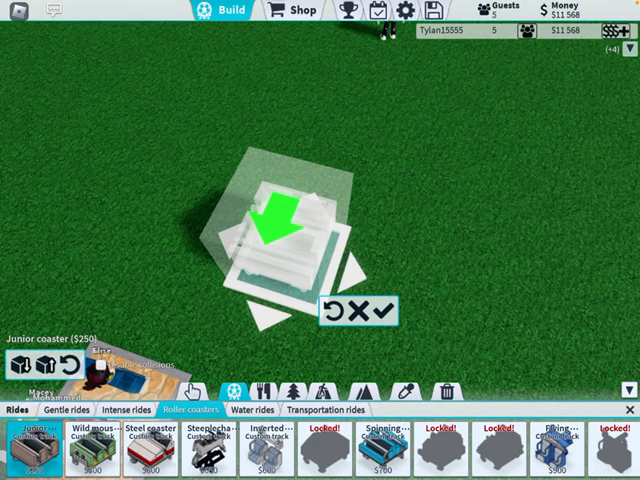
pyautogui.click(92, 447)
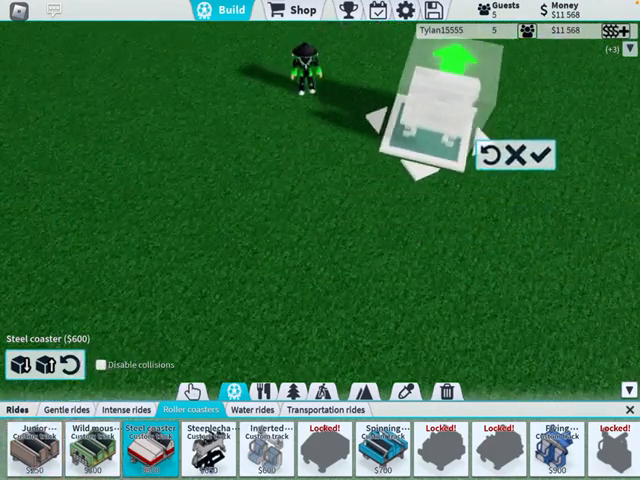
pyautogui.click(94, 450)
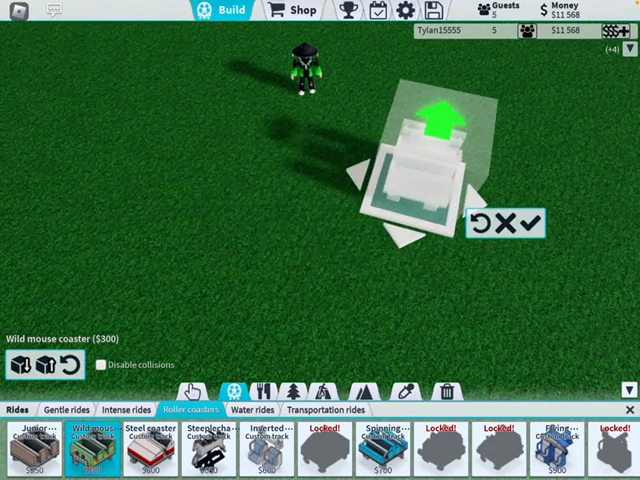
# Step: Confirm the wild mouse coaster station's placement on the grass
pyautogui.click(532, 224)
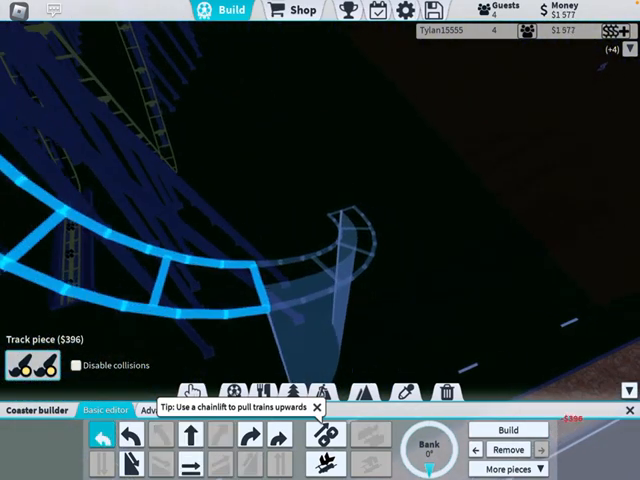
# Step: Build the next wild mouse track piece beyond the tall supports
pyautogui.click(509, 425)
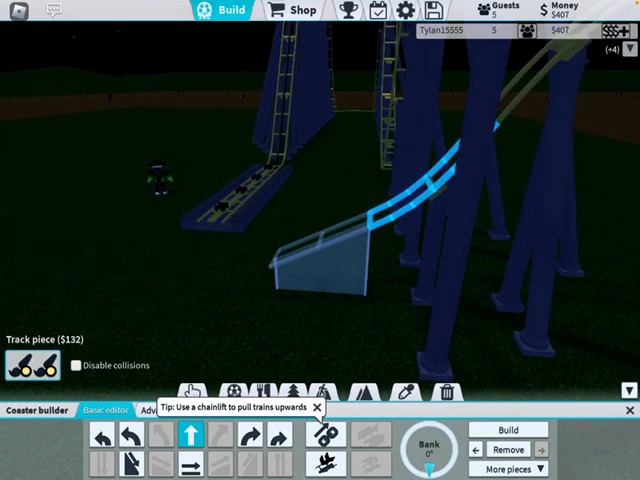
# Step: Add a curve piece, undo the last piece, and route the track back to the station
pyautogui.click(193, 462)
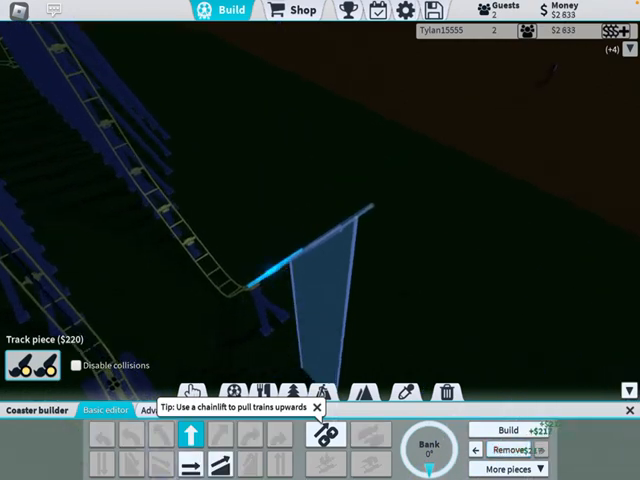
pyautogui.click(517, 427)
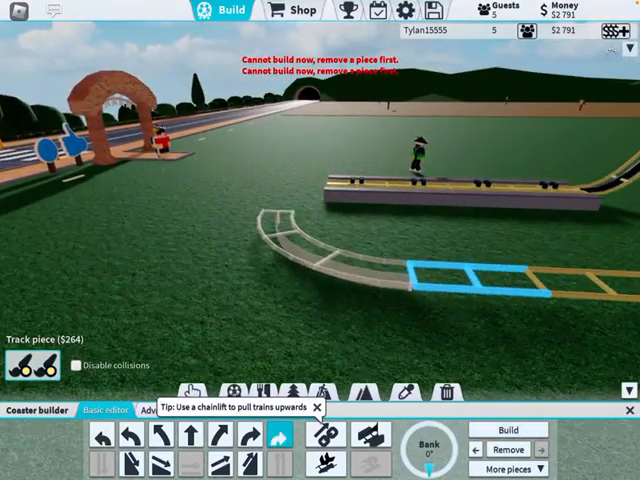
pyautogui.click(191, 447)
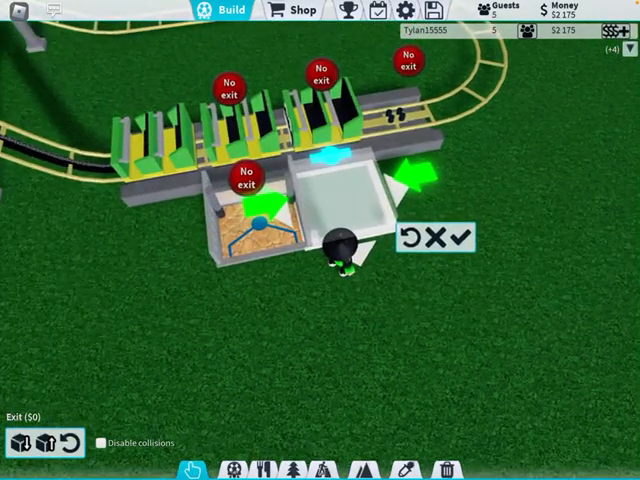
# Step: Position the coaster exit next to the station platform
pyautogui.click(464, 237)
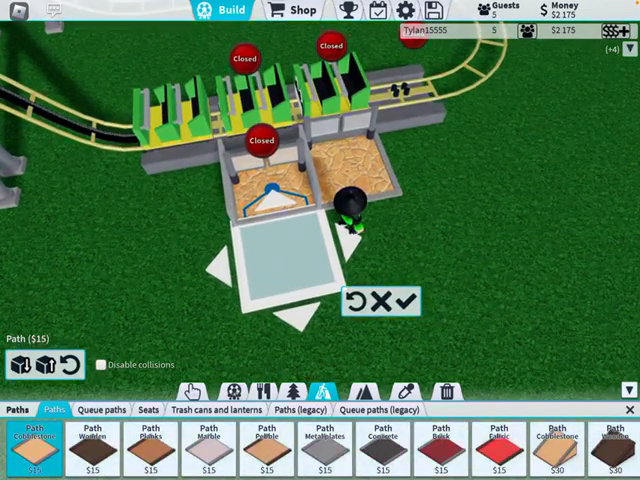
# Step: Place a cobblestone path tile at the coaster station
pyautogui.click(102, 404)
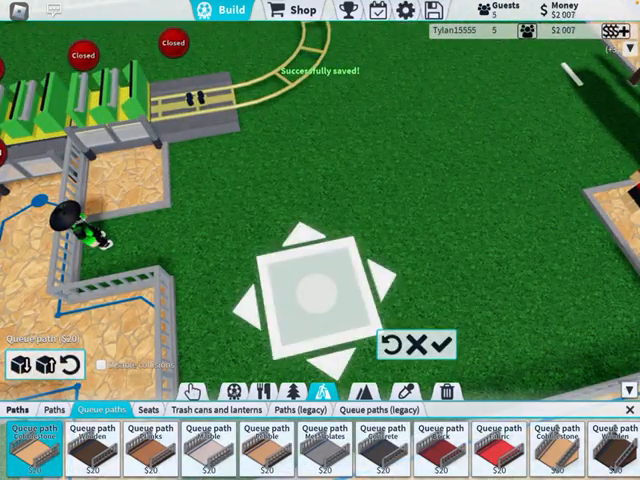
# Step: Add another cobblestone queue path tile to the straight queue line
pyautogui.click(51, 406)
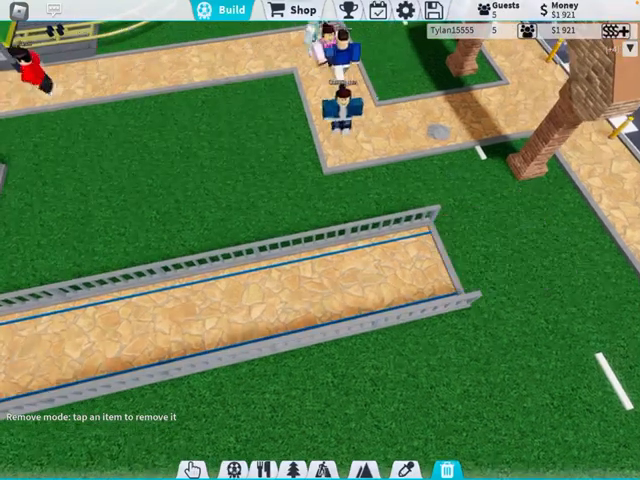
# Step: Lay a cobblestone tile connecting the coaster queue path to the main walkway
pyautogui.click(355, 469)
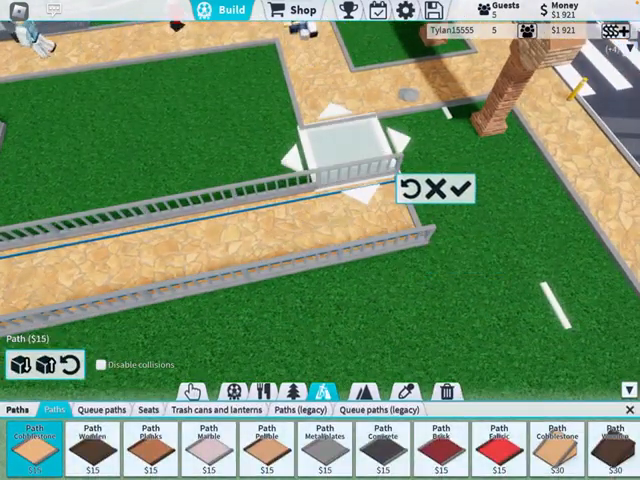
pyautogui.click(108, 404)
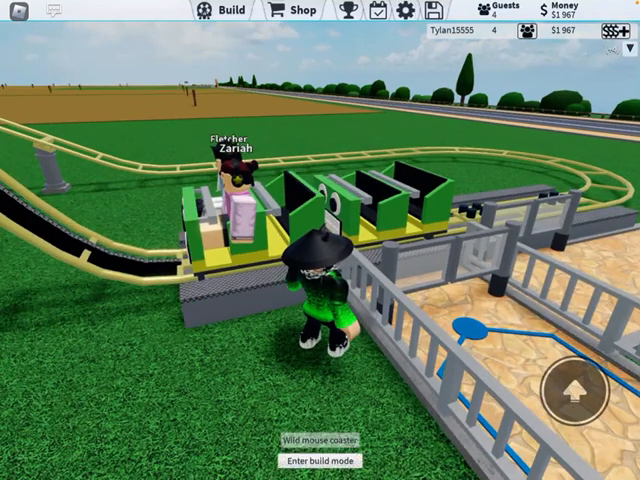
# Step: Re-enter build mode and pick a Cobblestone path tile to place
pyautogui.click(326, 458)
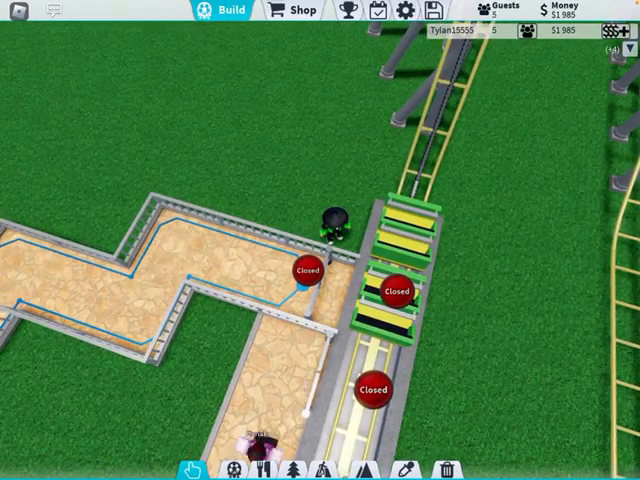
pyautogui.click(449, 469)
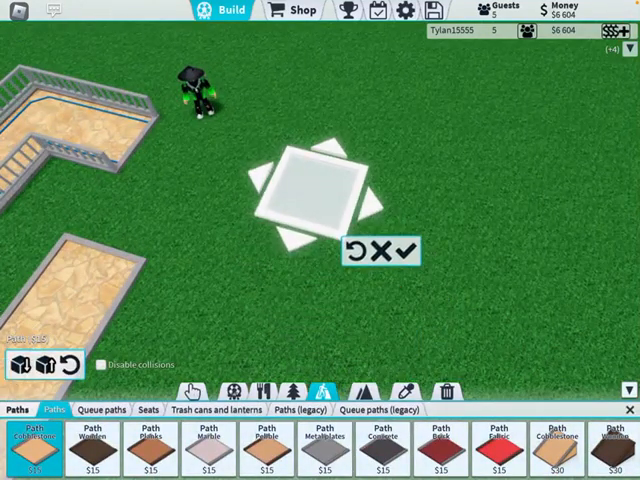
# Step: Bring up the Rides category and preview the gentle Teacups ride on the grass
pyautogui.click(113, 405)
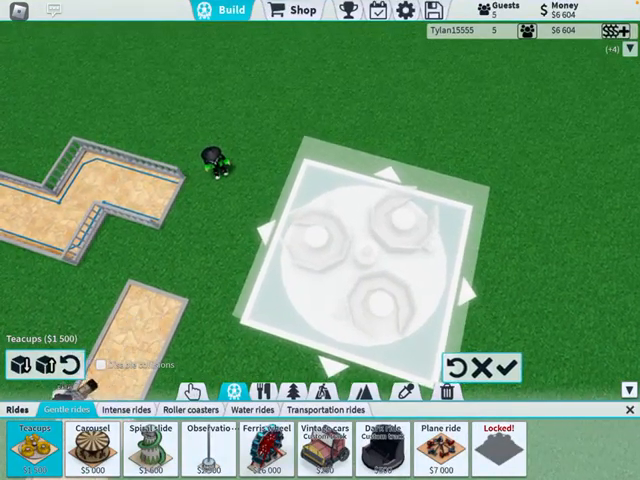
# Step: Preview the intense Twister, the gentle Plane ride, then the Twister again
pyautogui.click(129, 403)
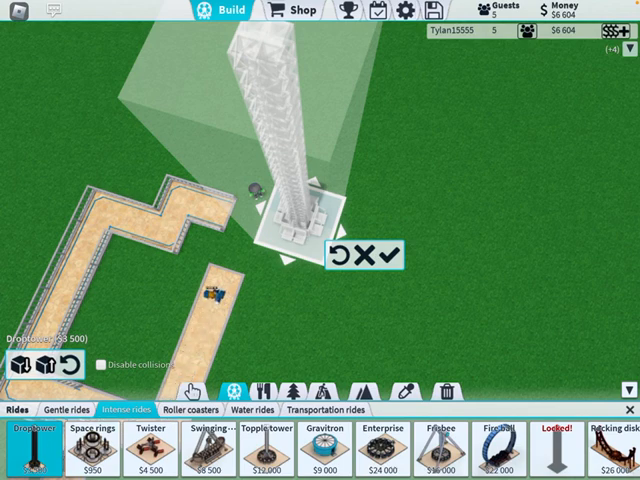
pyautogui.click(152, 445)
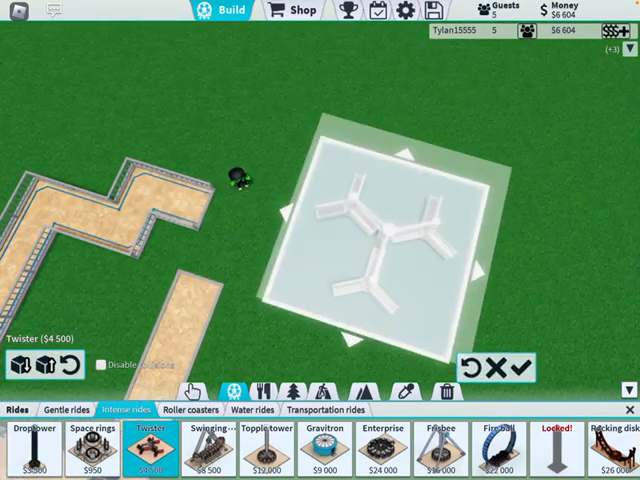
pyautogui.click(65, 405)
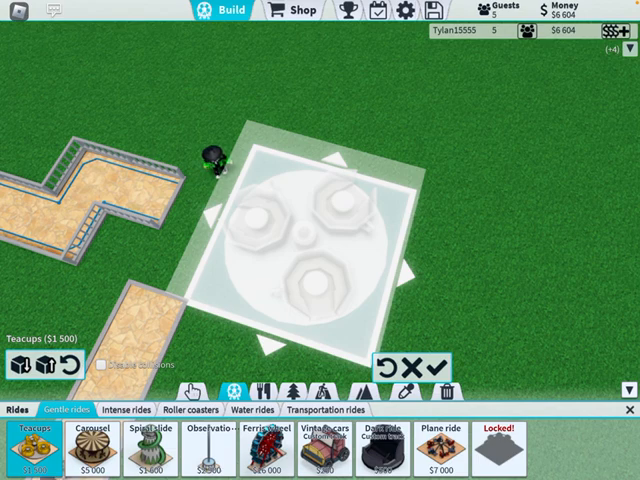
pyautogui.click(444, 441)
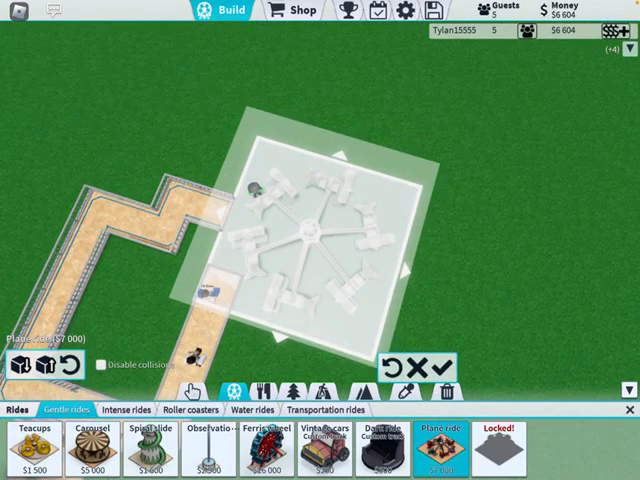
pyautogui.click(135, 405)
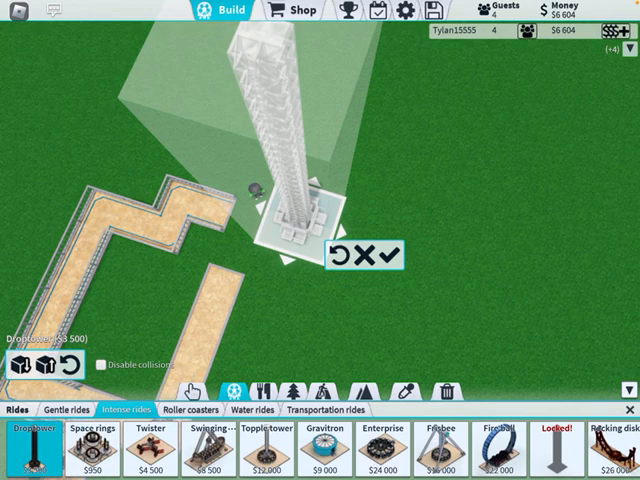
pyautogui.click(145, 445)
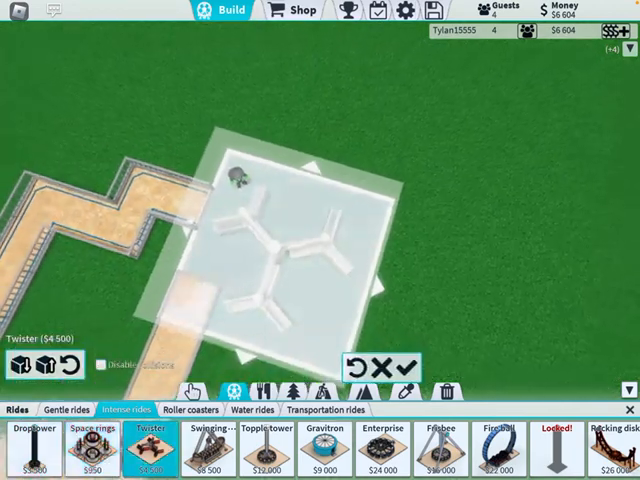